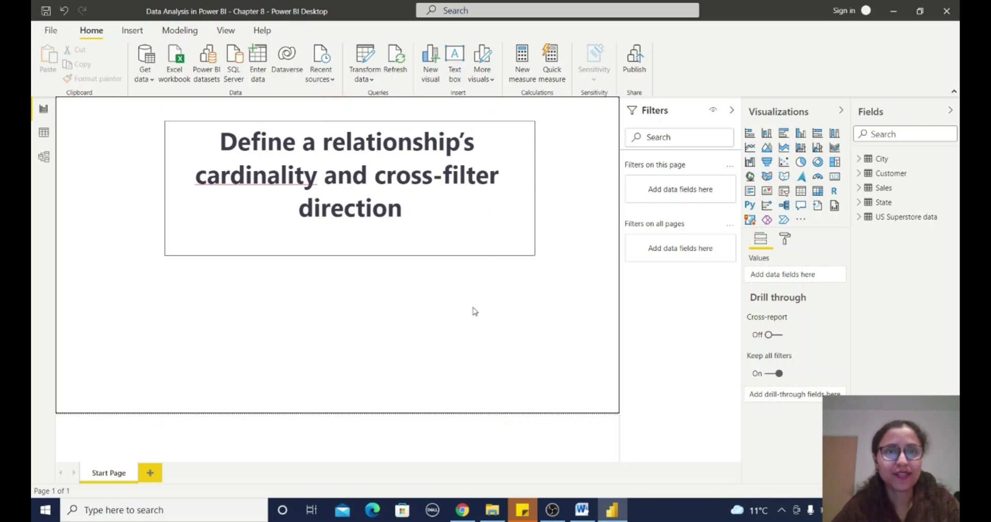
mouse_move(513, 314)
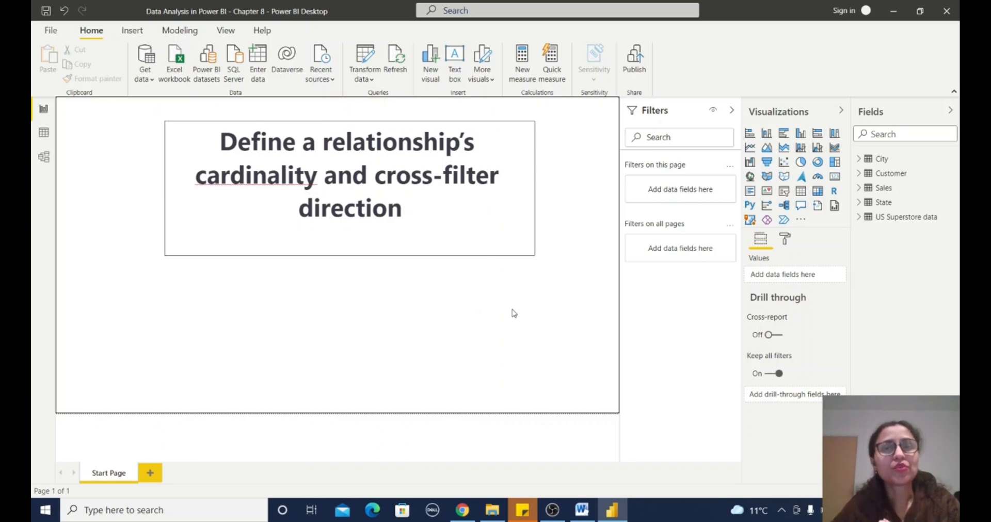
mouse_move(444, 111)
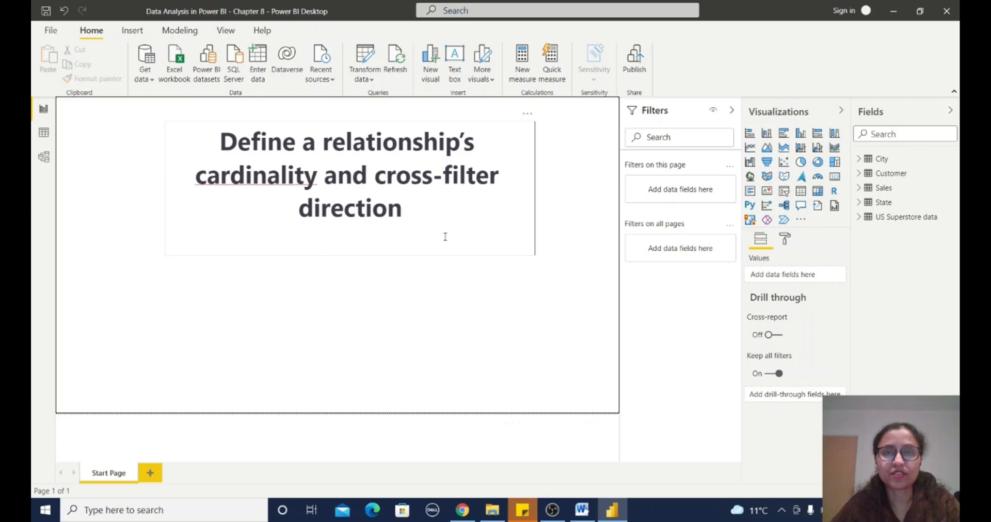
mouse_move(432, 249)
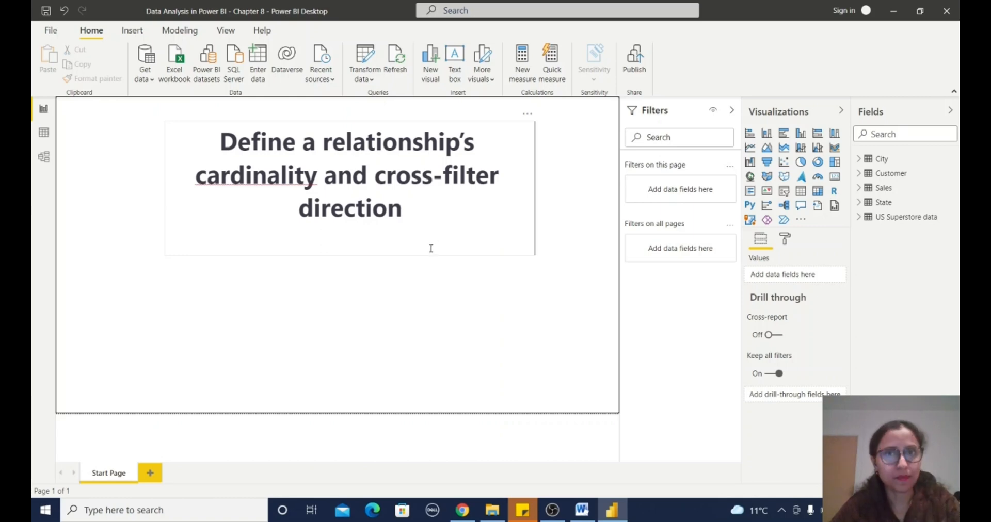
mouse_move(45, 157)
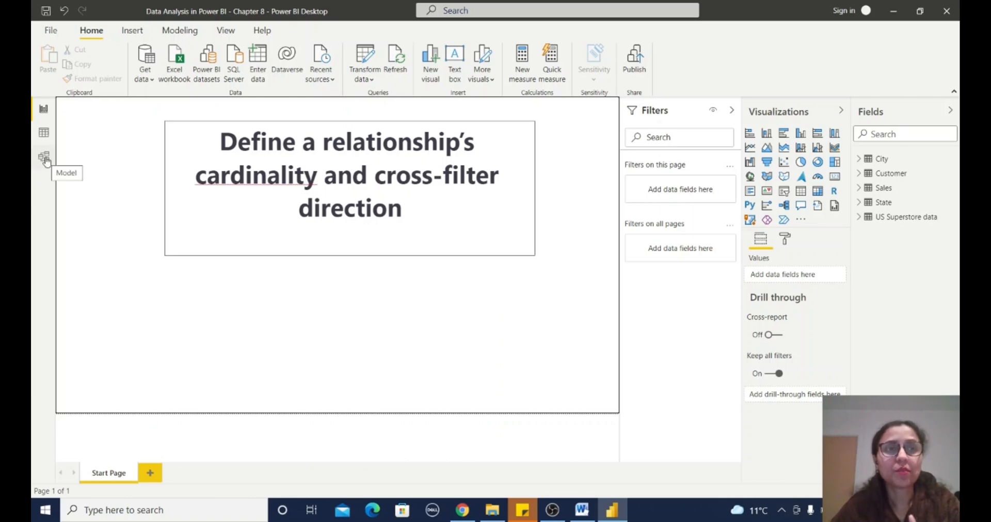
Switch to Model view and select the City–Sales relationship line.
click(43, 156)
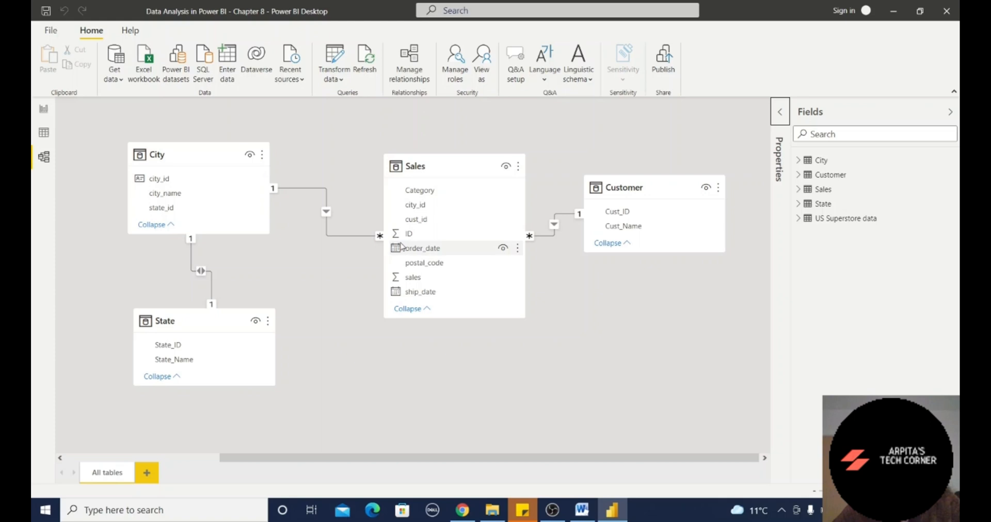
mouse_move(313, 225)
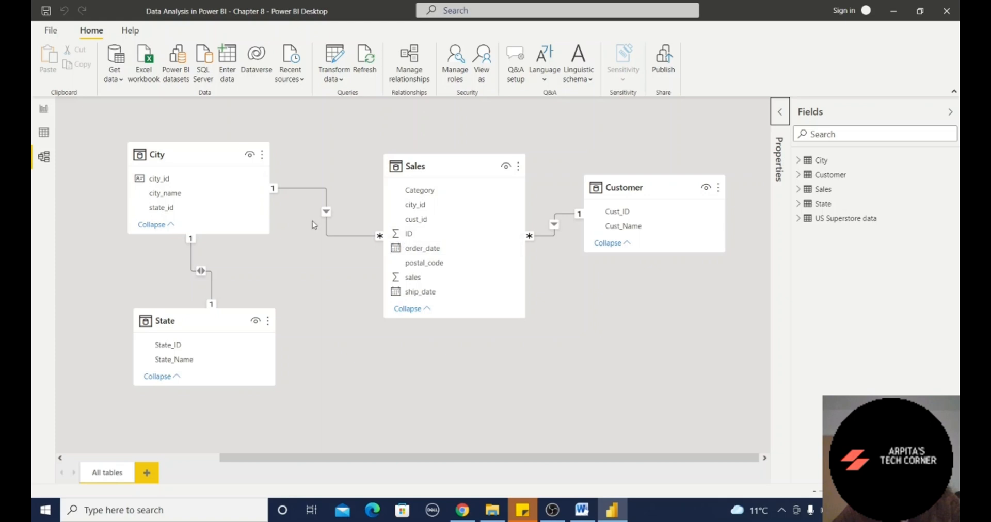
click(326, 211)
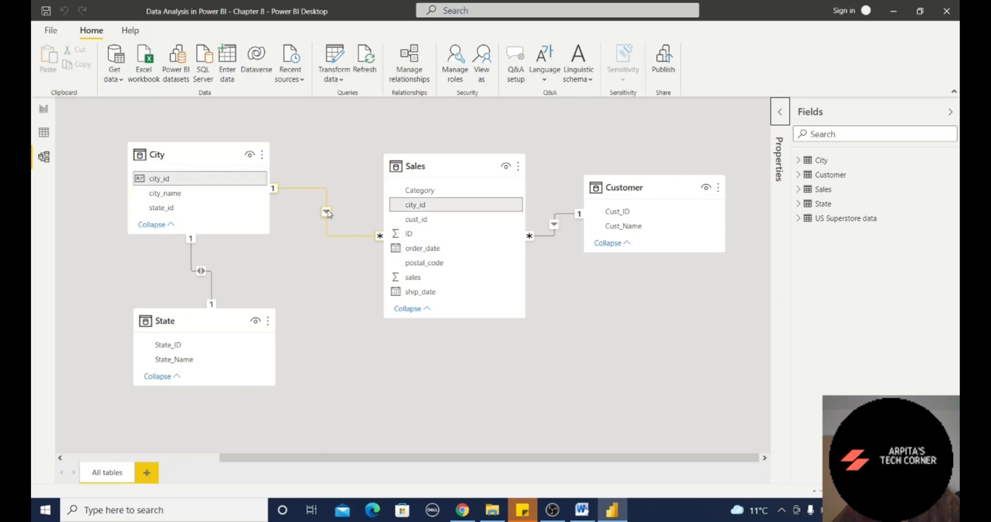
Show the Sales–City relationship settings: many-to-one cardinality, single cross-filter direction.
double_click(327, 212)
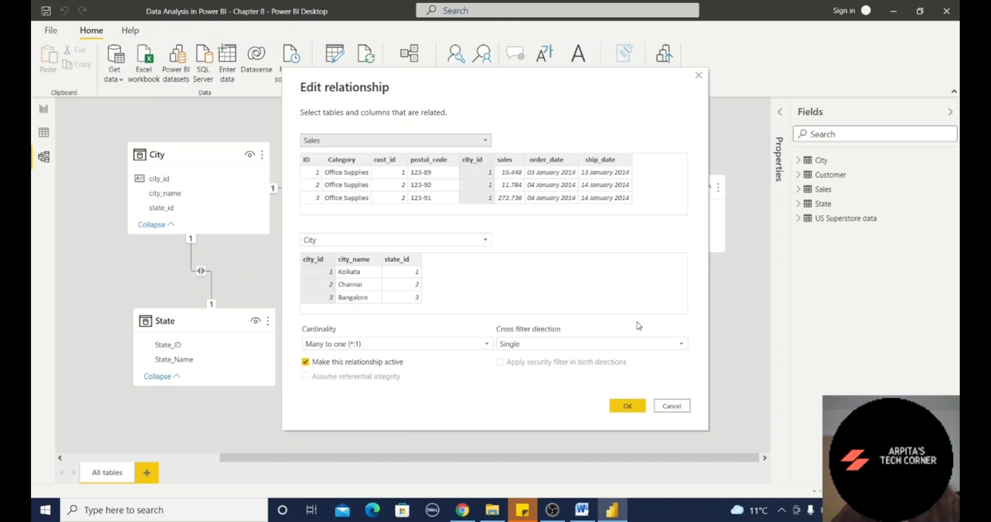
mouse_move(456, 364)
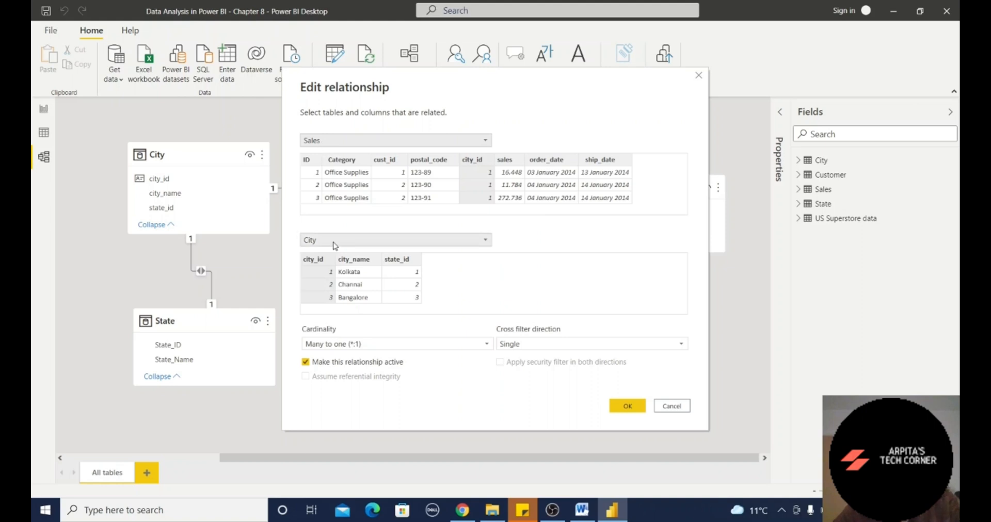
mouse_move(481, 161)
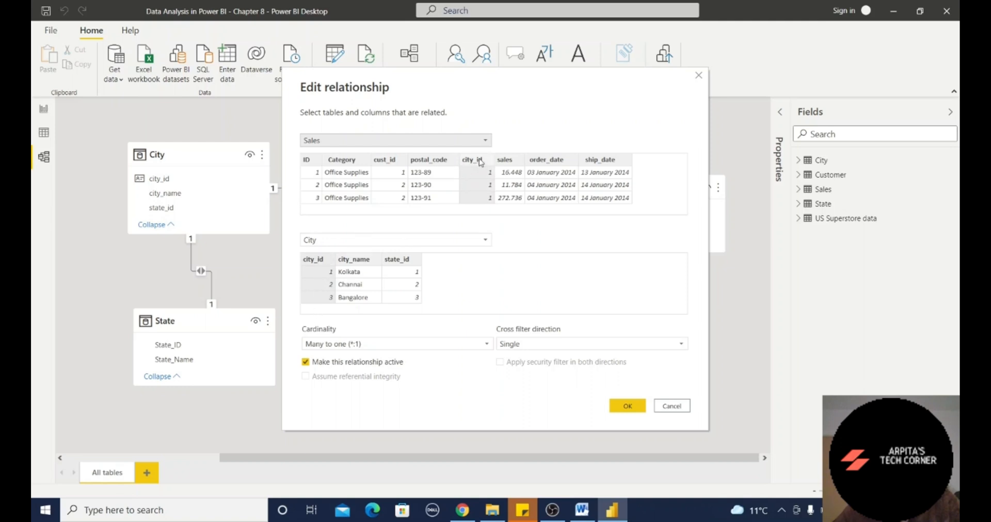
mouse_move(322, 323)
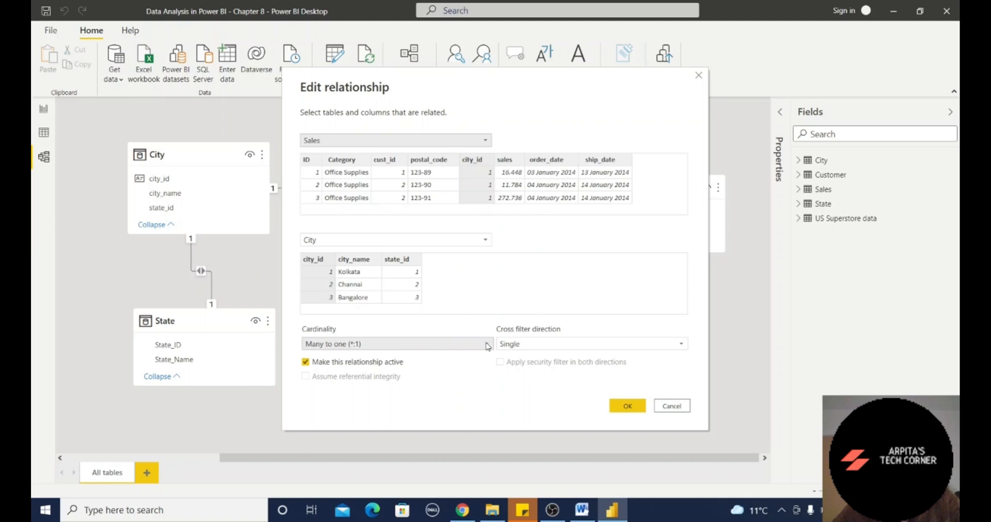
Review the Sales–City cardinality options unchanged, then select the City–State relationship line.
click(486, 345)
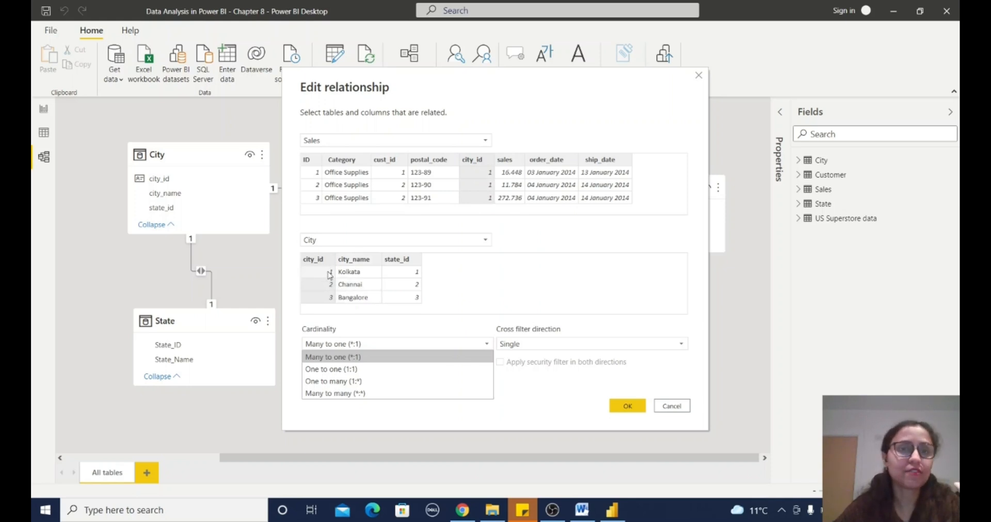
mouse_move(320, 272)
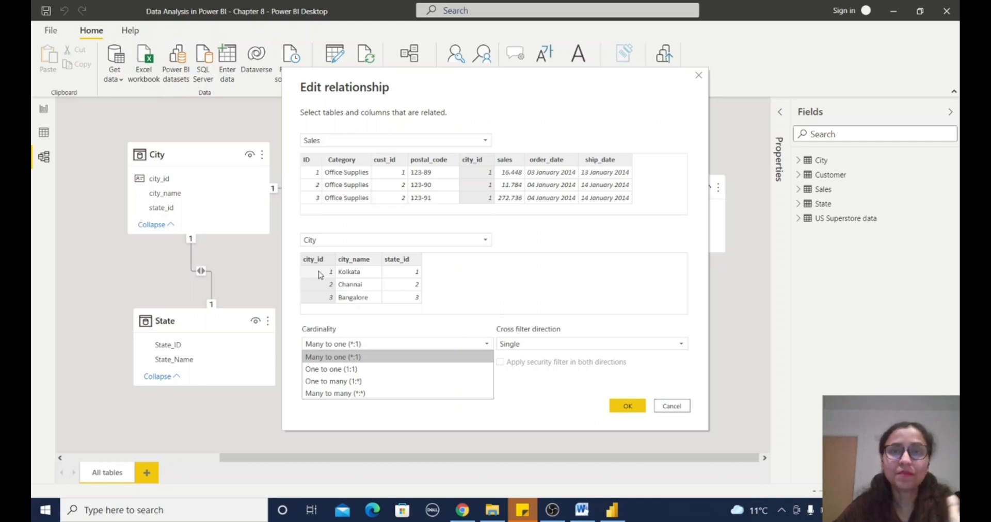
mouse_move(495, 175)
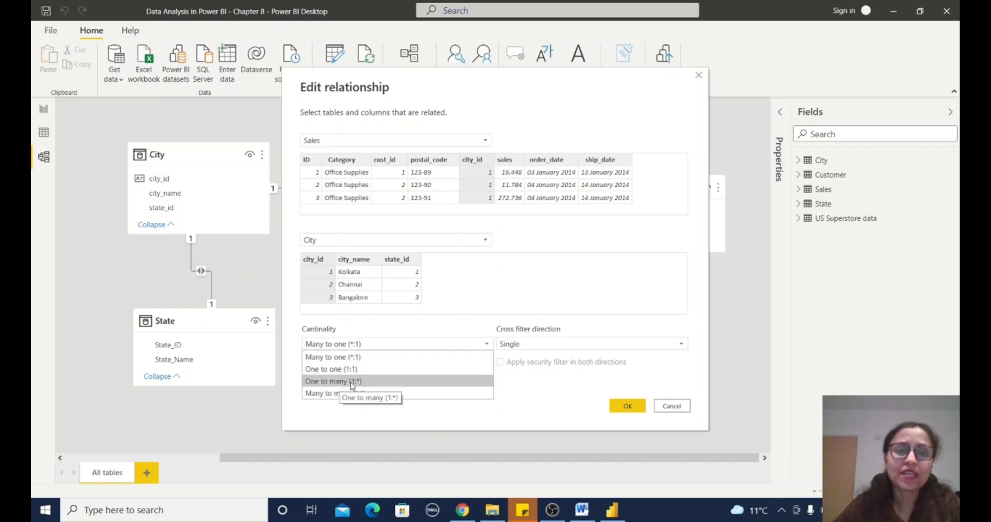
mouse_move(367, 377)
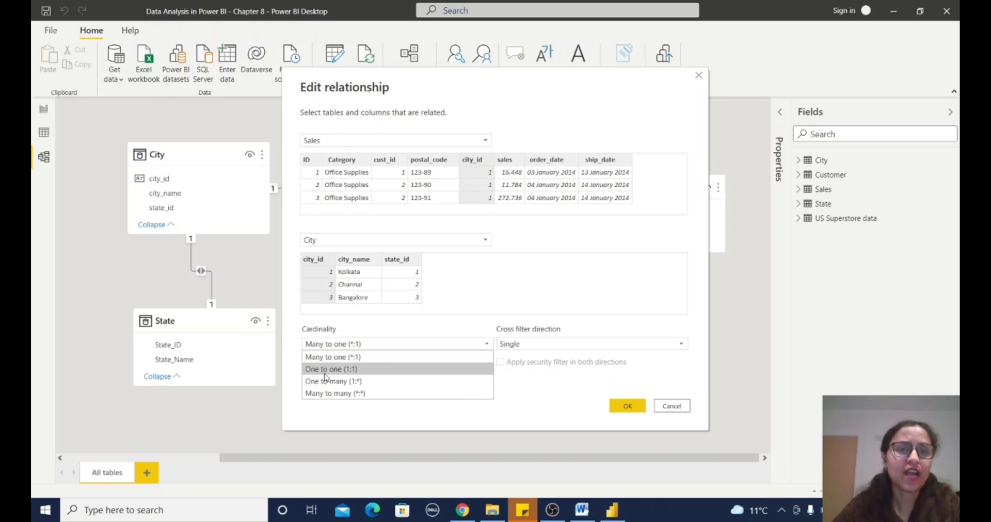
mouse_move(349, 382)
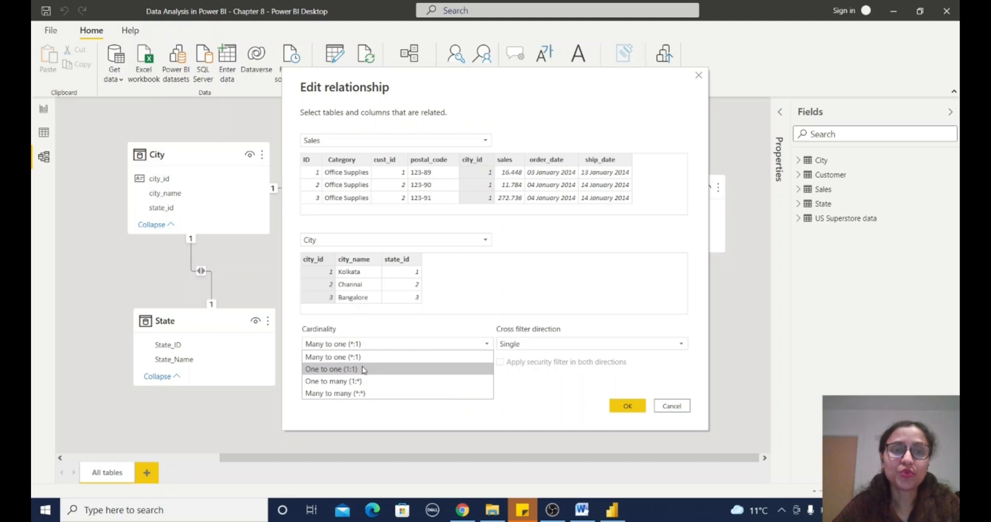
mouse_move(366, 370)
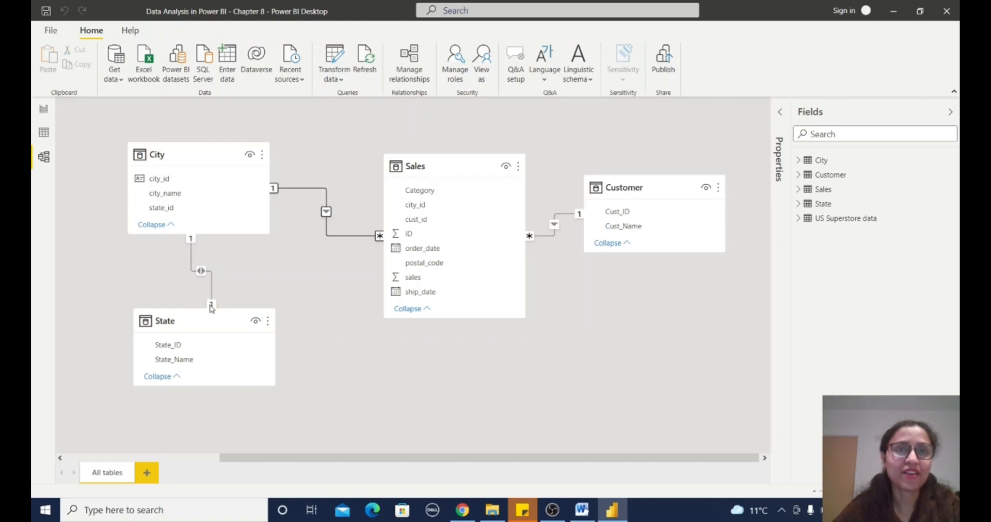
click(200, 271)
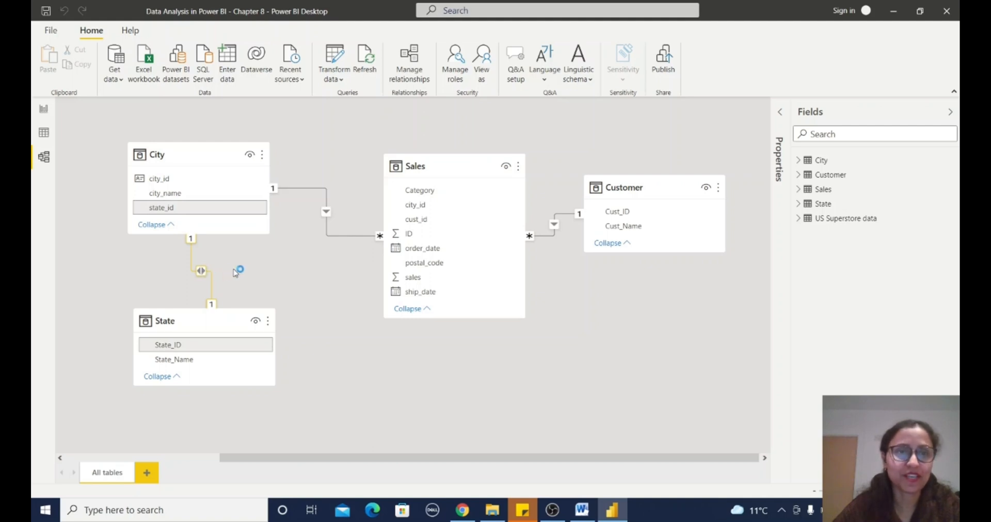
double_click(201, 270)
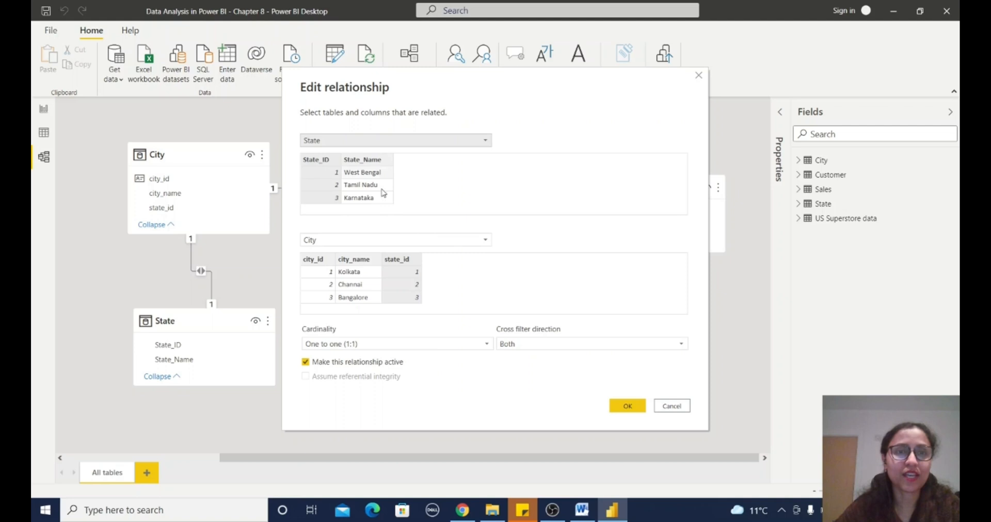
mouse_move(320, 210)
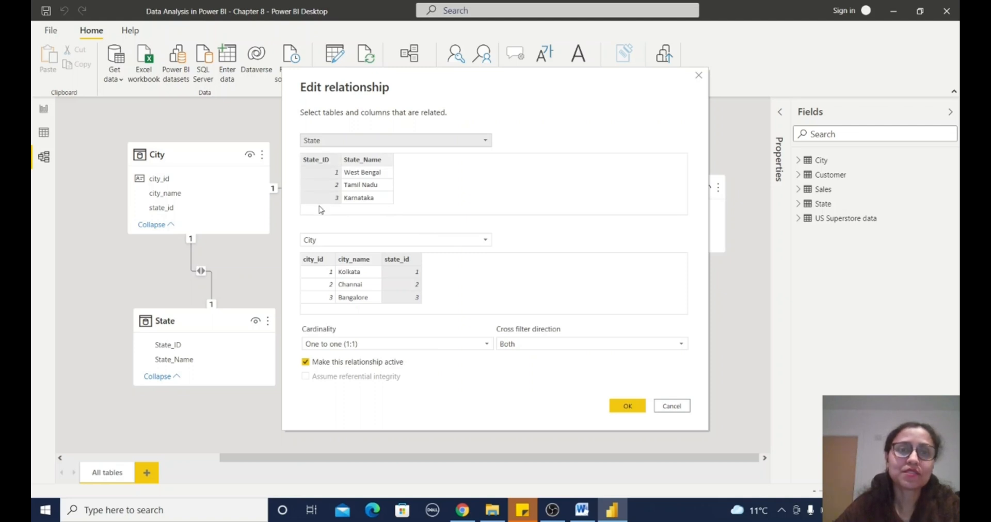
mouse_move(402, 316)
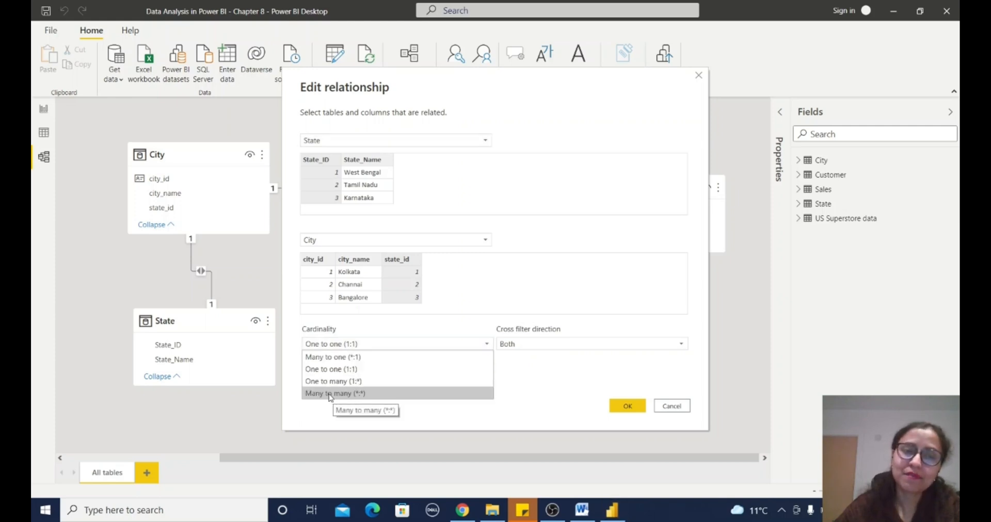
click(331, 369)
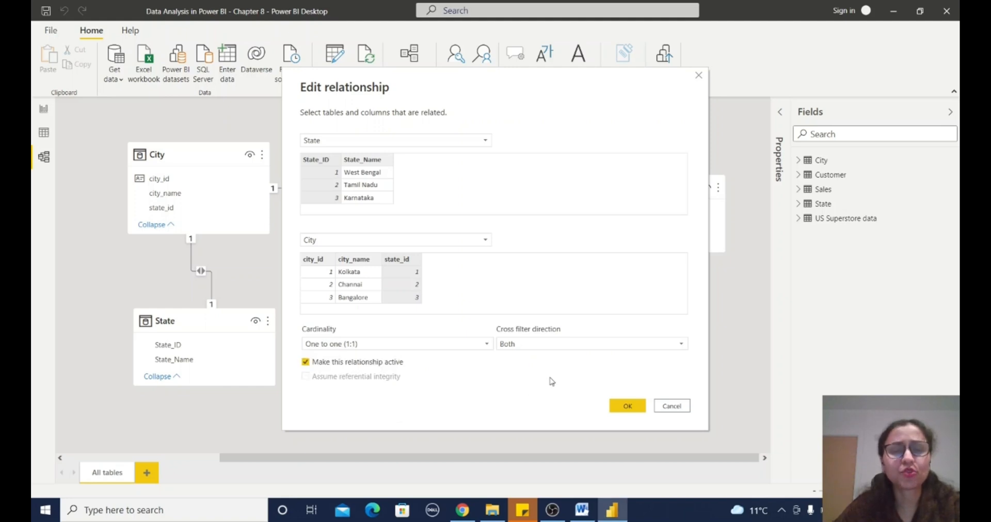
mouse_move(442, 385)
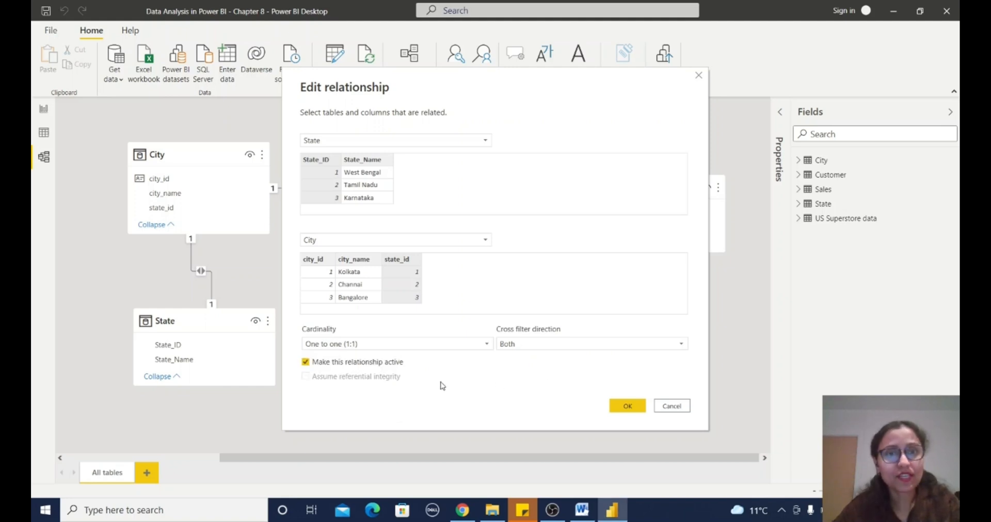
mouse_move(507, 273)
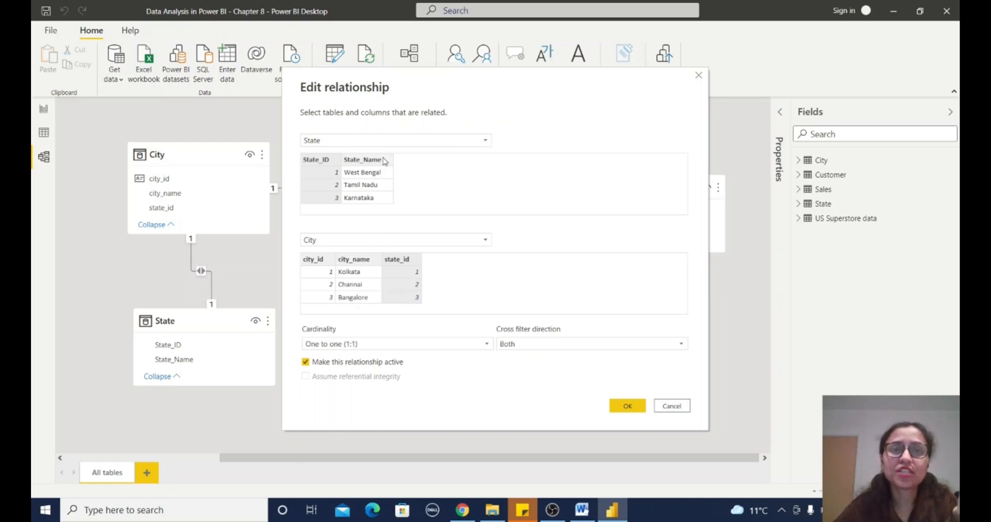
mouse_move(364, 149)
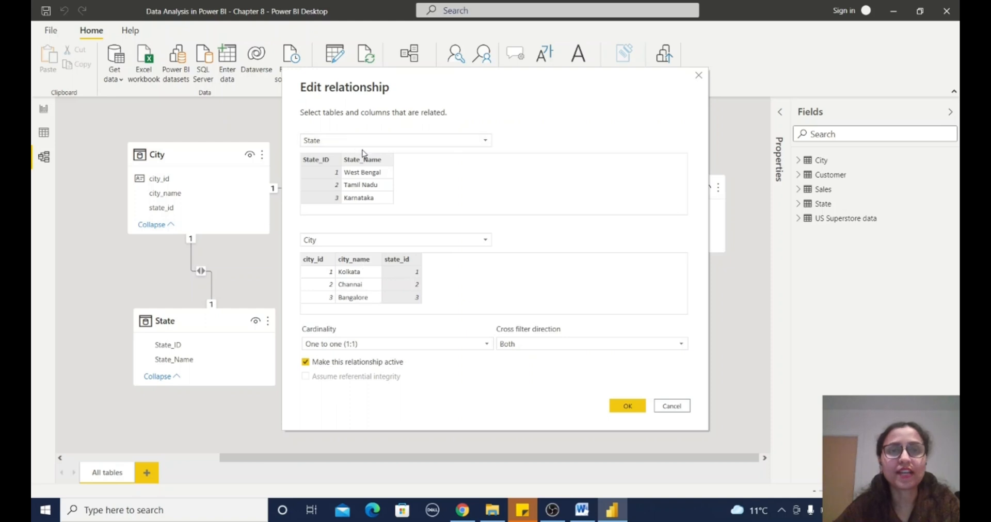
mouse_move(428, 168)
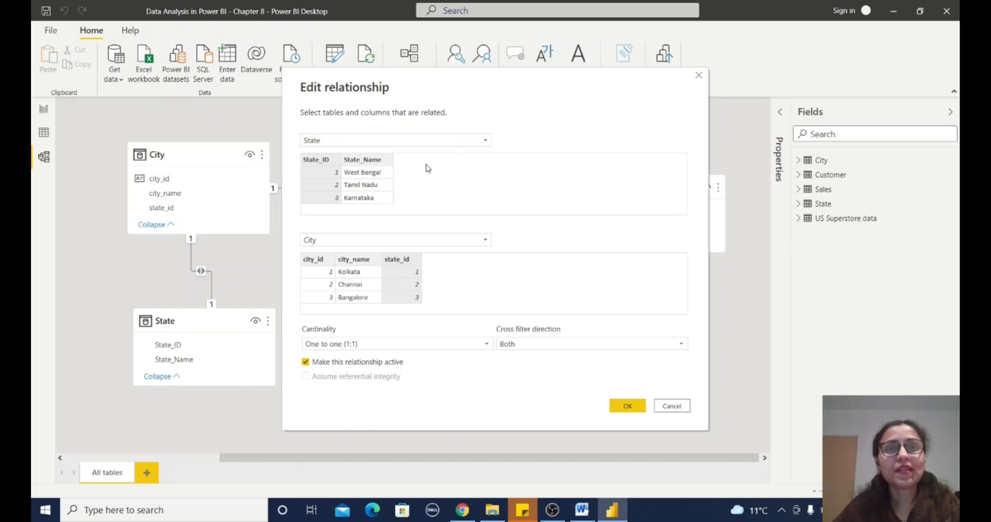
mouse_move(414, 347)
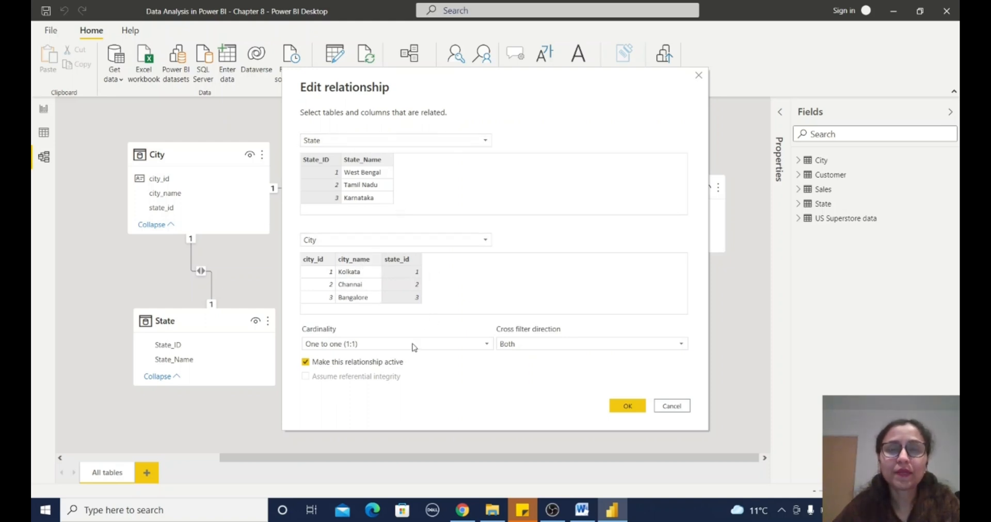
mouse_move(464, 195)
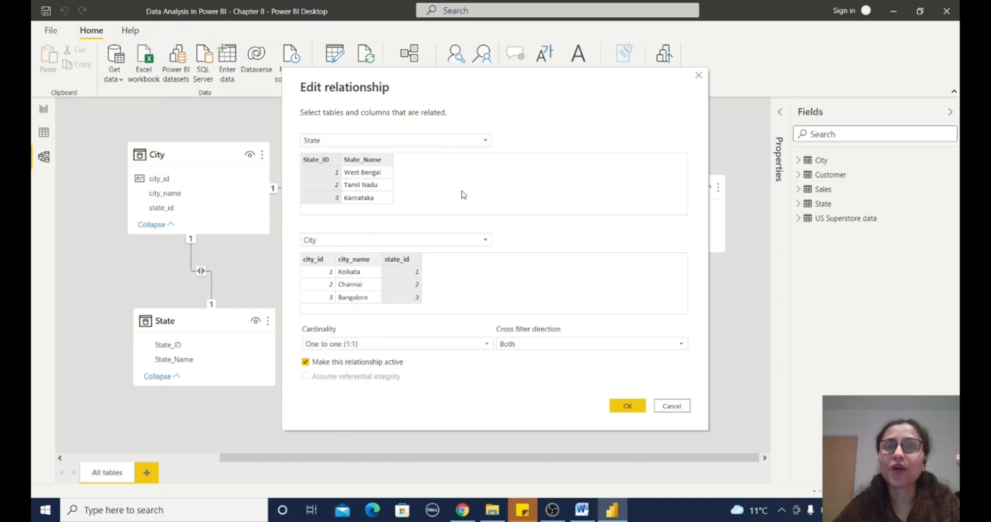
mouse_move(428, 278)
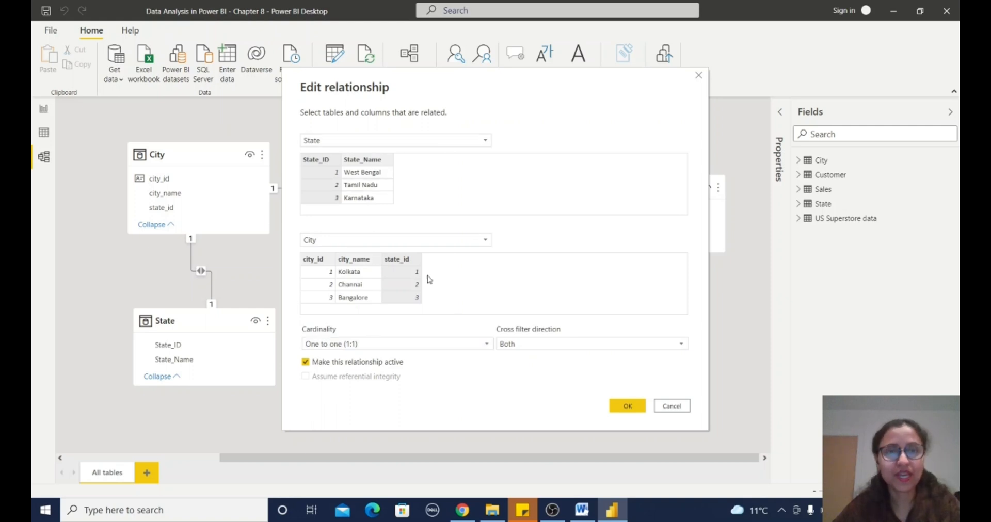
mouse_move(409, 180)
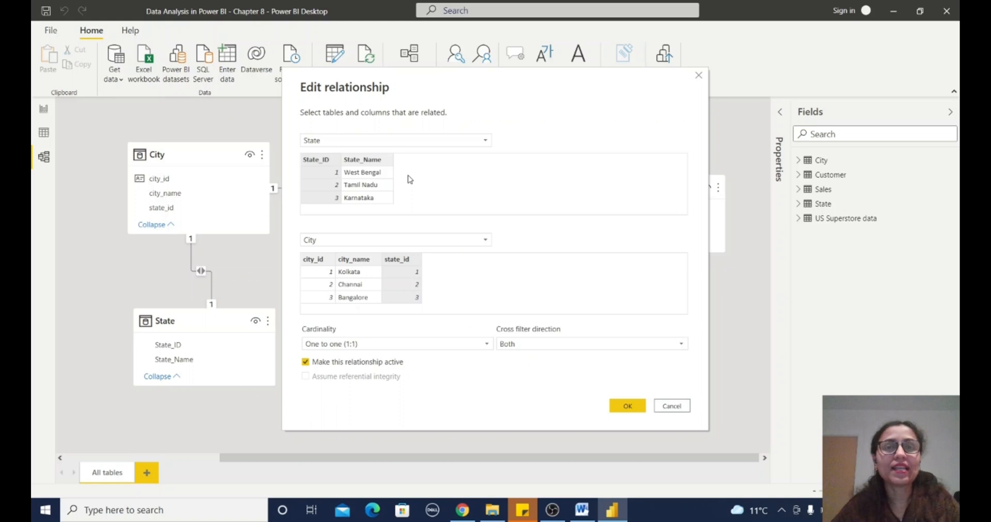
mouse_move(452, 197)
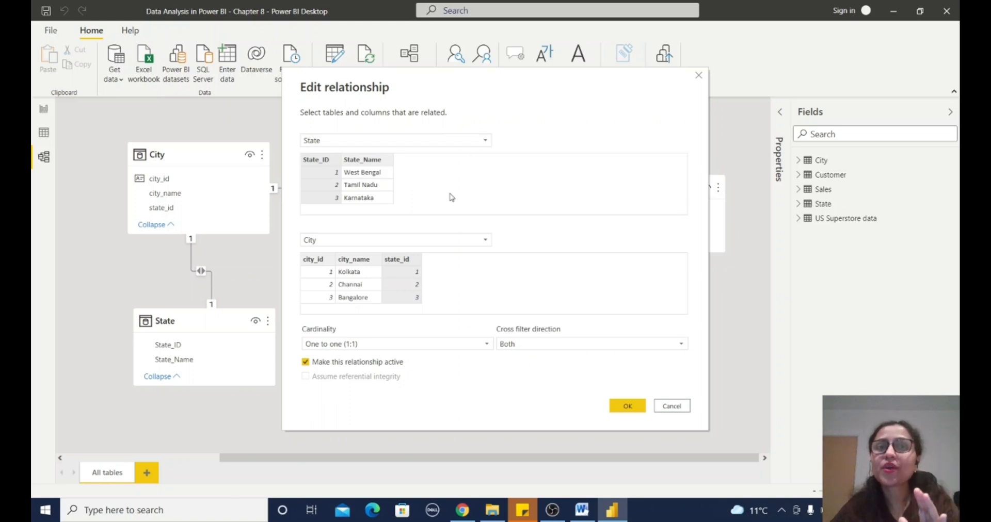
mouse_move(467, 278)
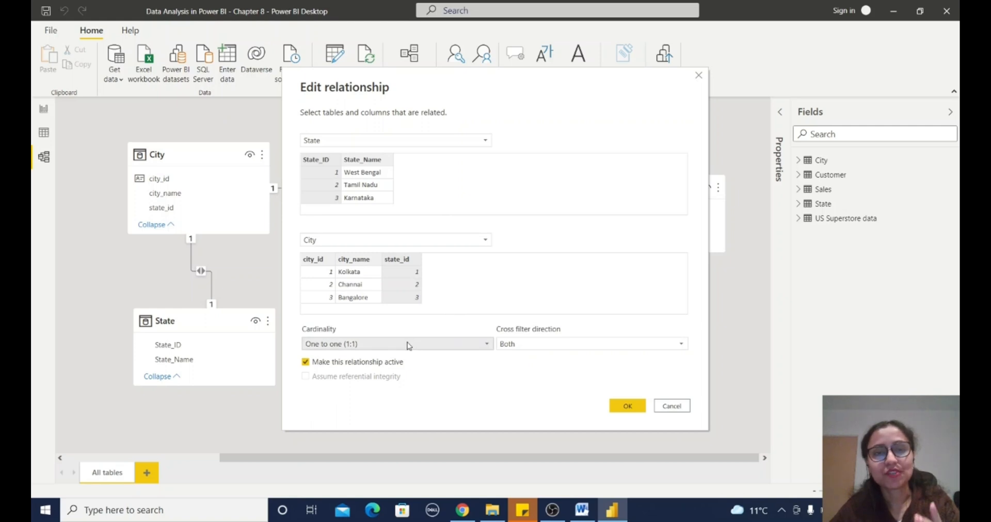
mouse_move(440, 355)
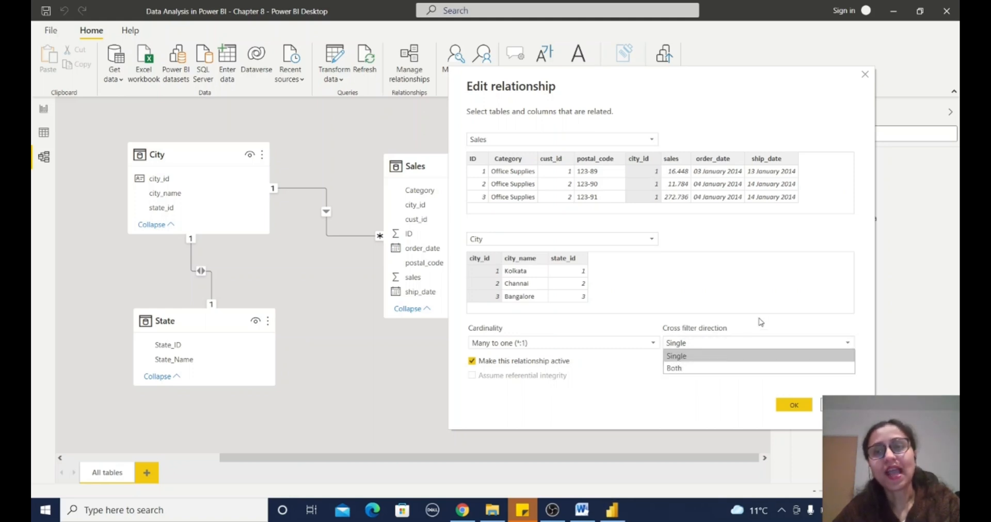
Keep the Sales–City cross-filter direction as Single and close the dialog unchanged.
click(676, 356)
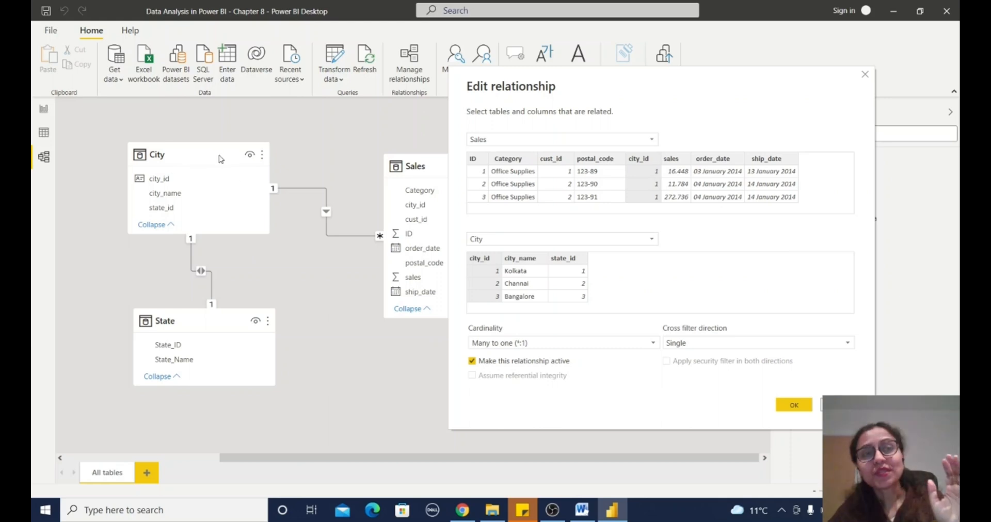
mouse_move(247, 195)
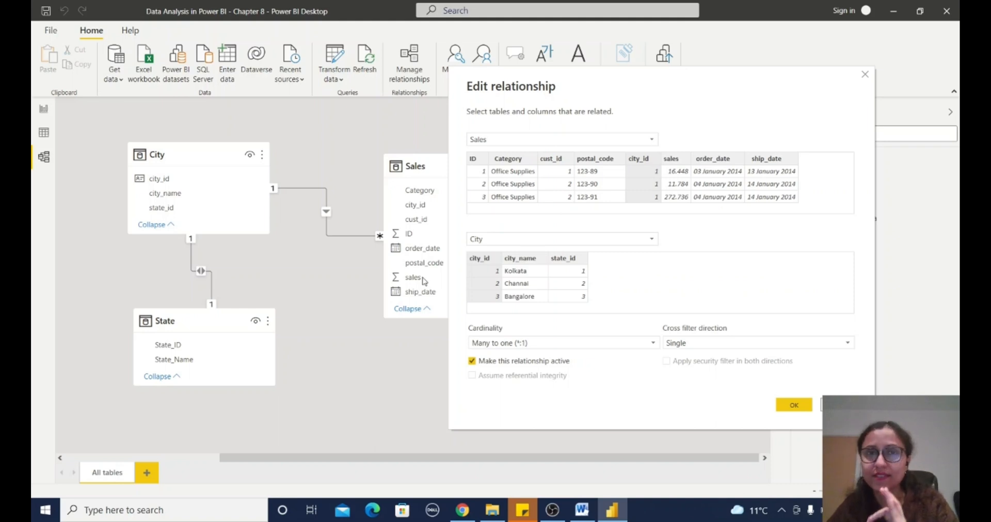
mouse_move(342, 251)
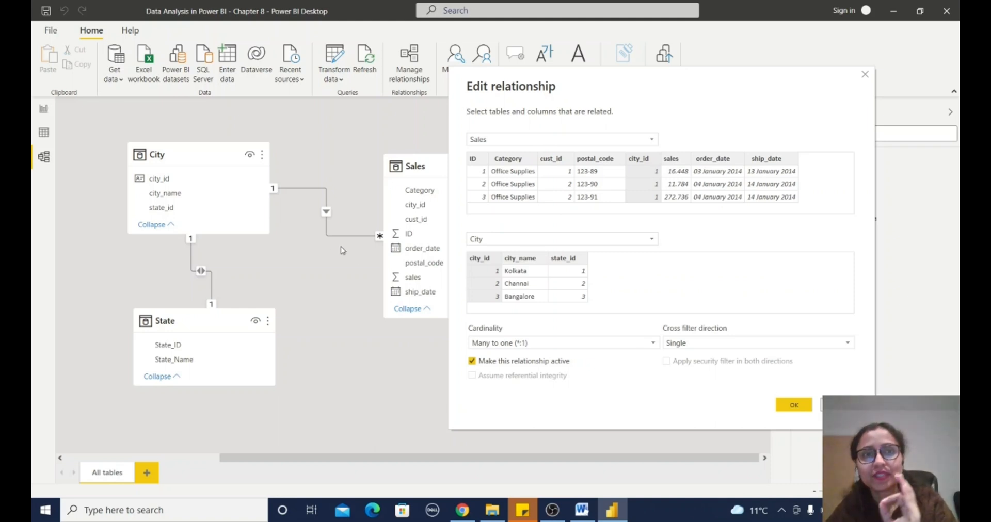
mouse_move(411, 273)
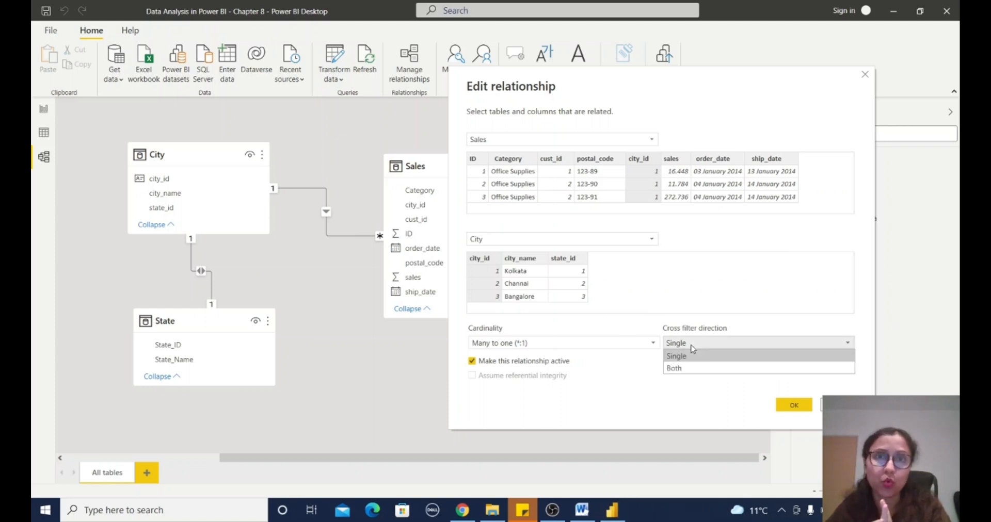
click(676, 356)
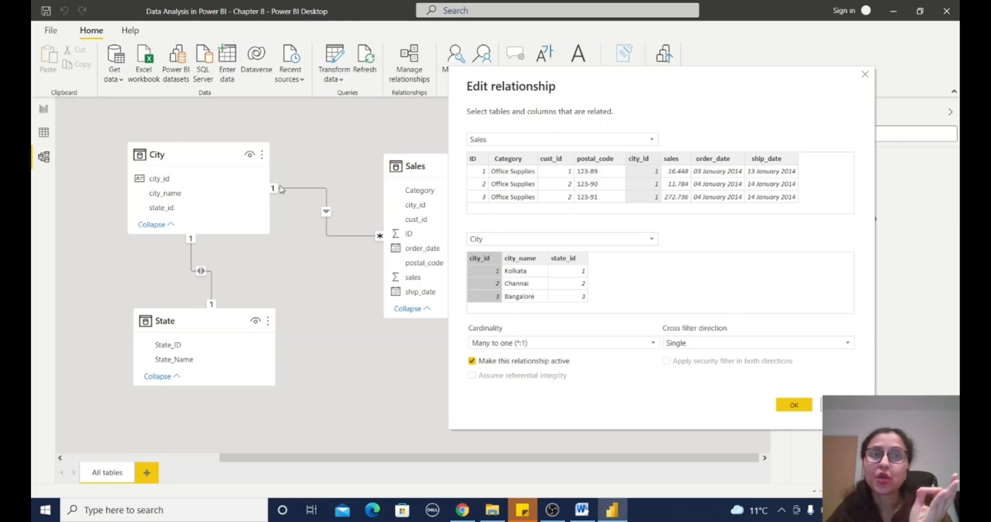
mouse_move(282, 243)
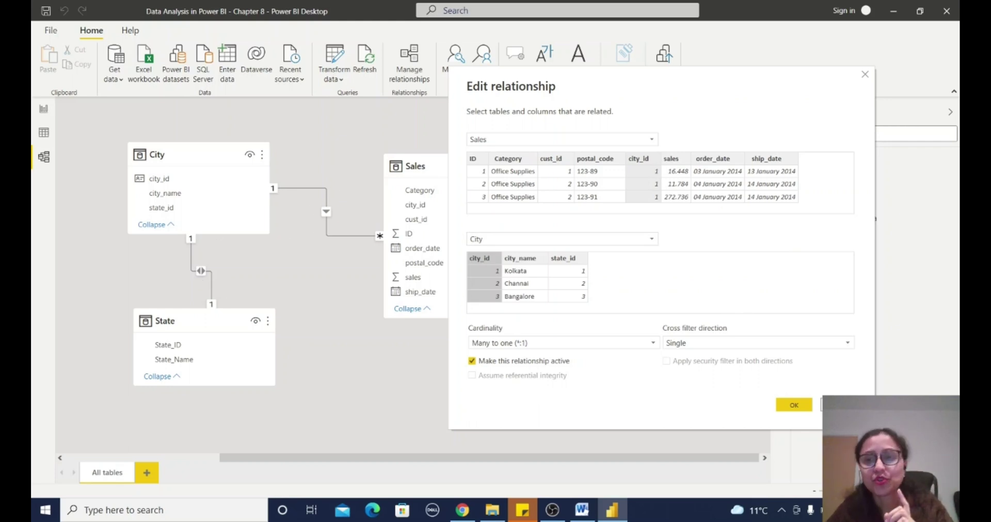
click(793, 405)
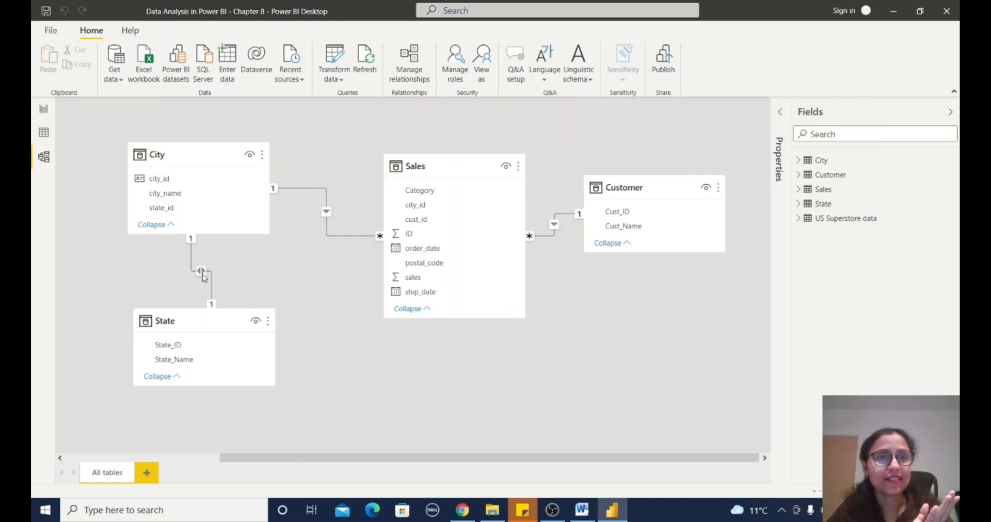
Show the State–City relationship settings: one-to-one cardinality with both-direction filtering.
click(200, 272)
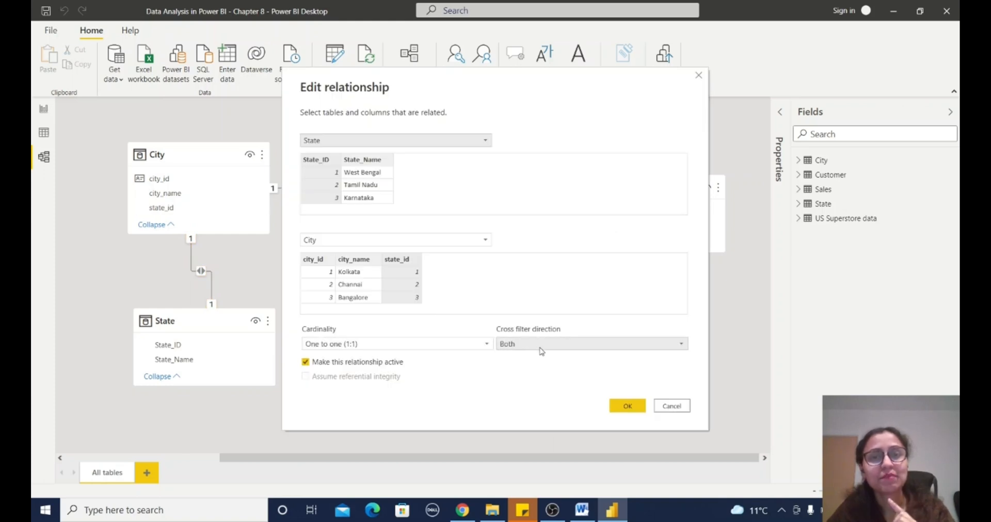
mouse_move(183, 282)
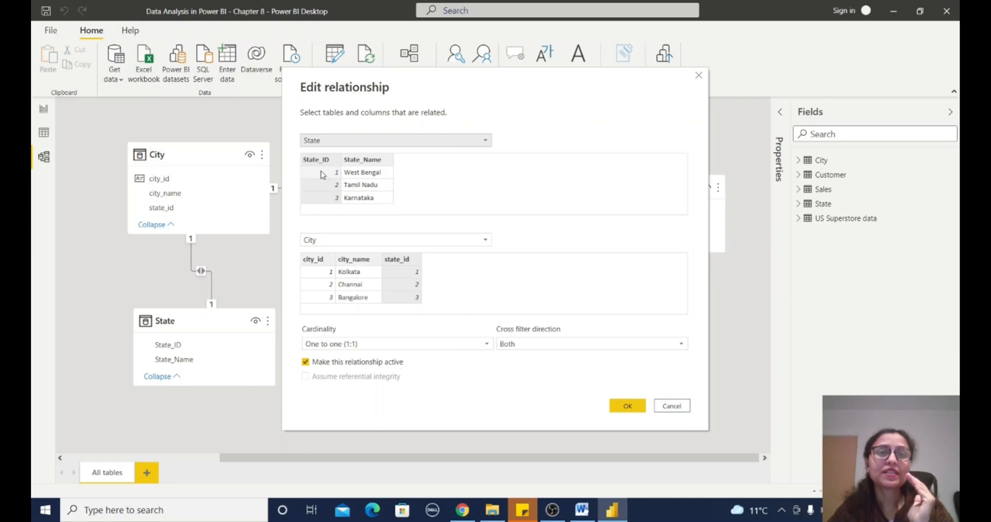
mouse_move(177, 291)
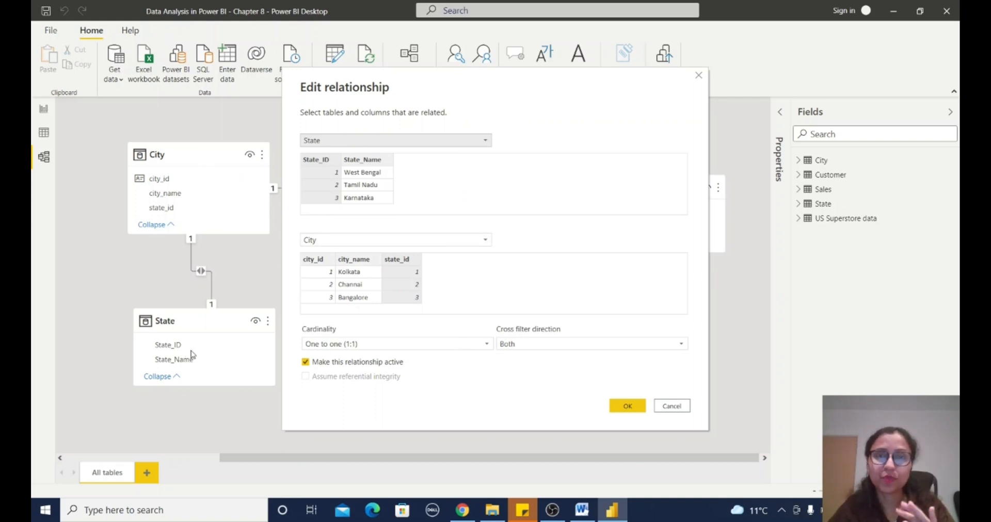
mouse_move(541, 224)
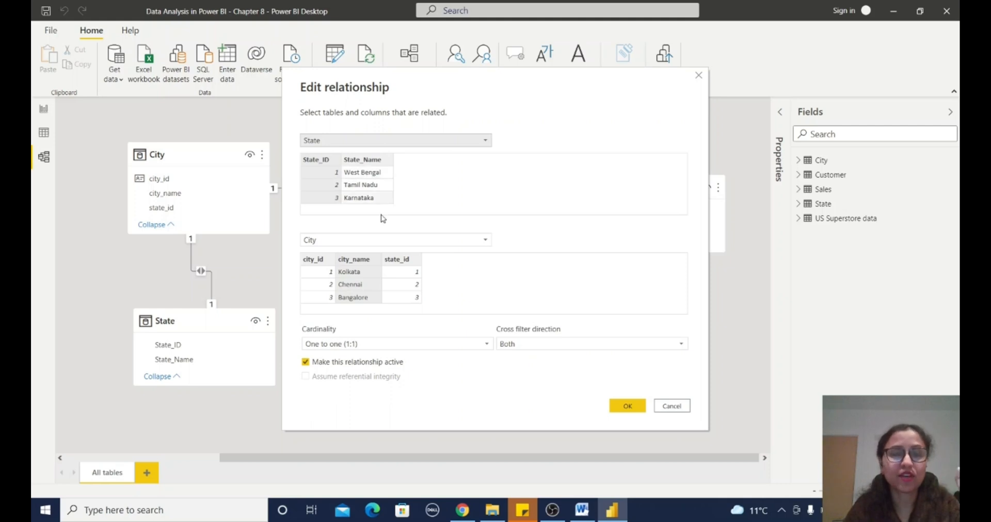
mouse_move(347, 242)
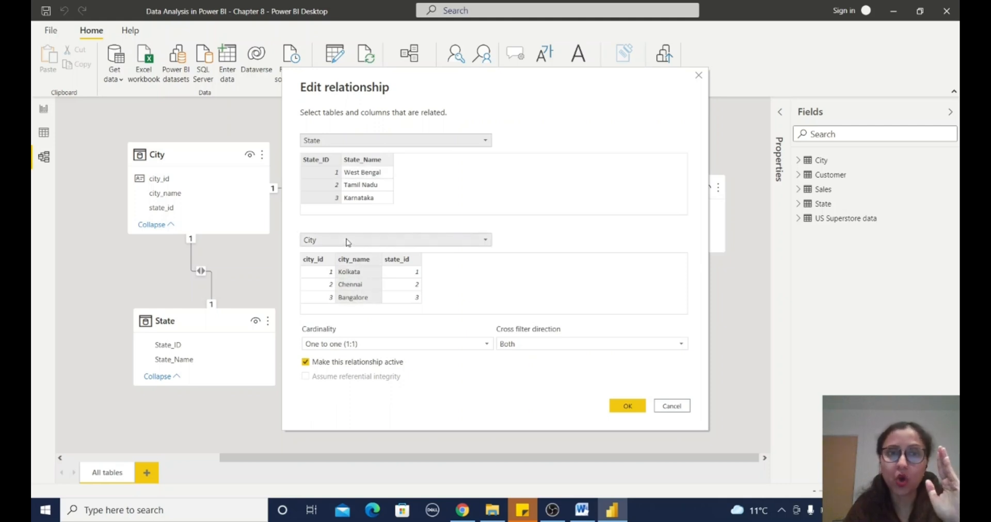
mouse_move(451, 298)
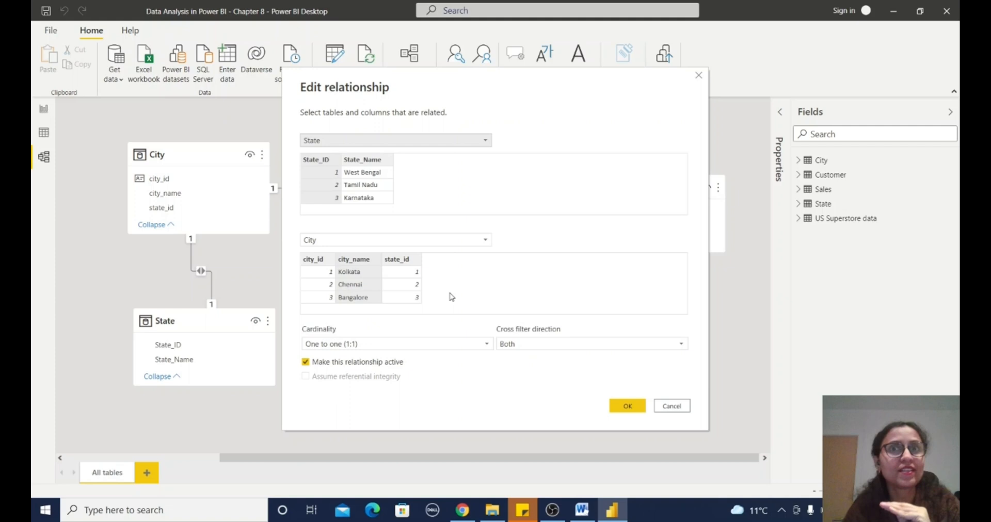
mouse_move(386, 269)
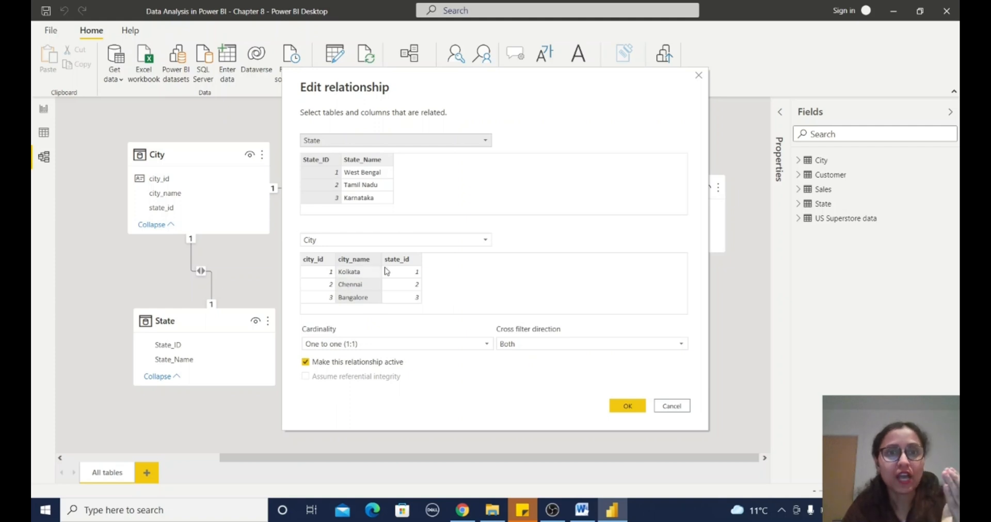
mouse_move(414, 284)
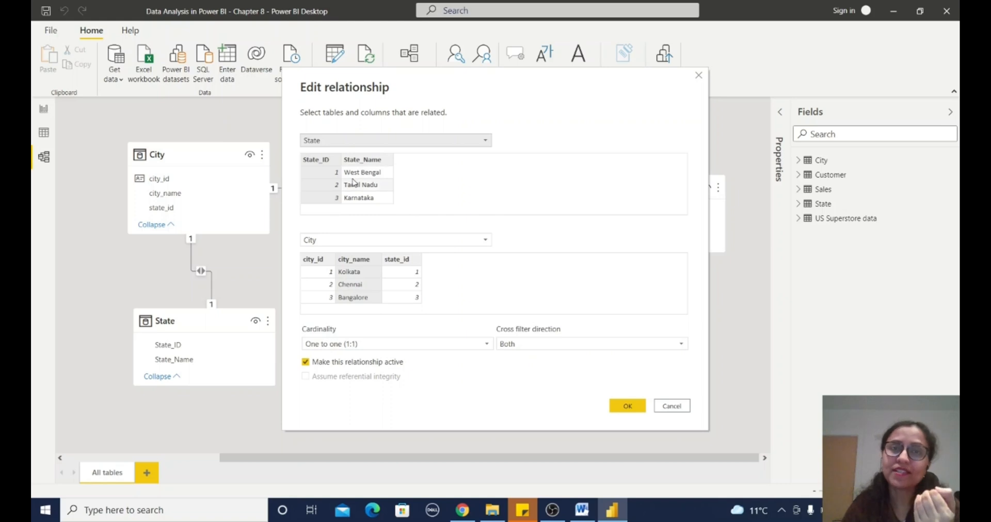
mouse_move(521, 361)
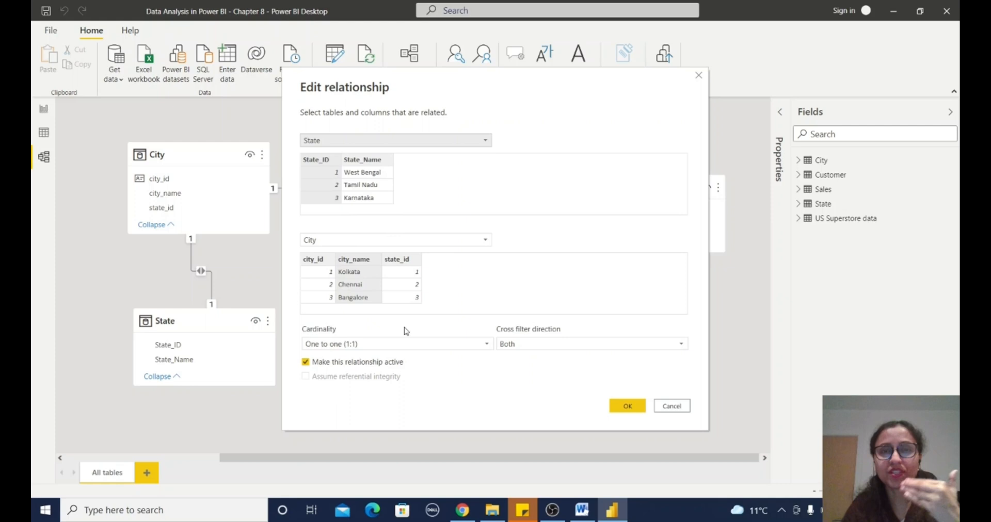
mouse_move(514, 396)
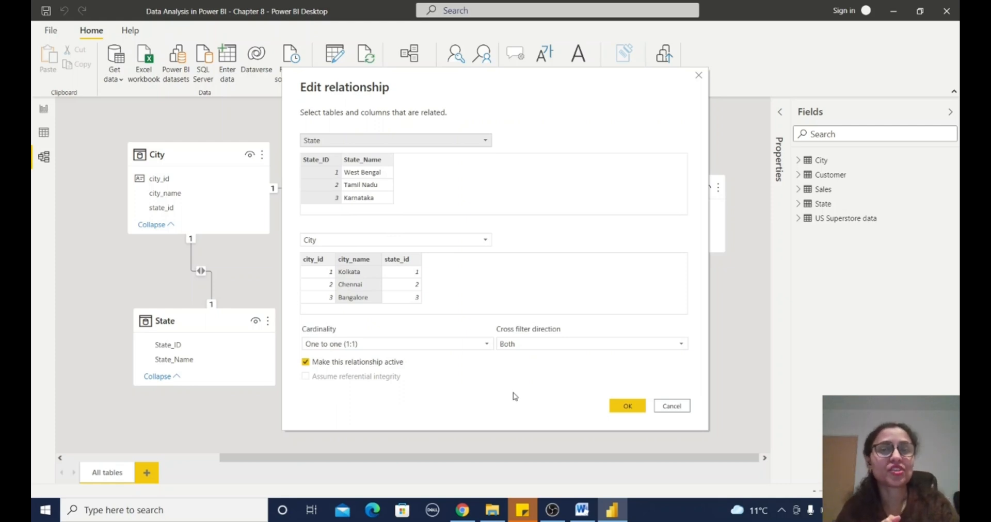
mouse_move(657, 253)
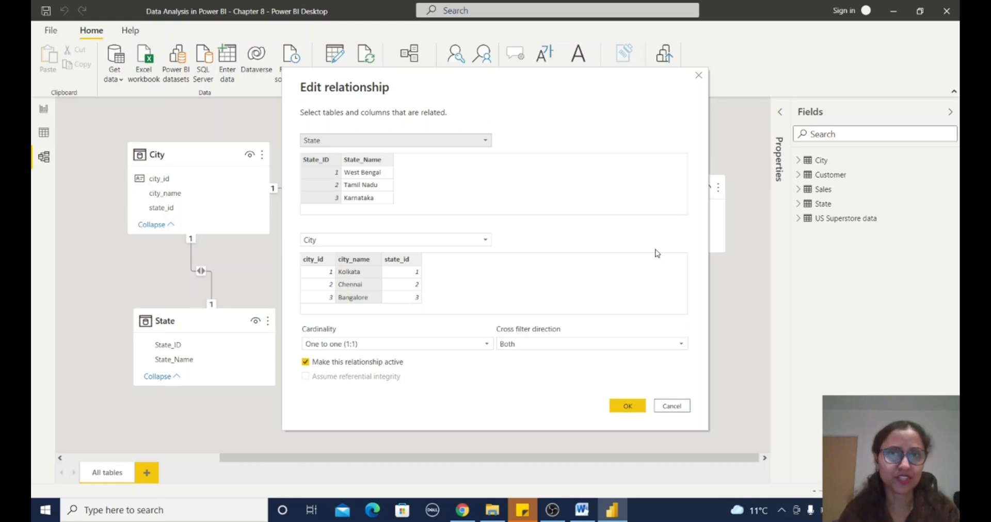
mouse_move(388, 349)
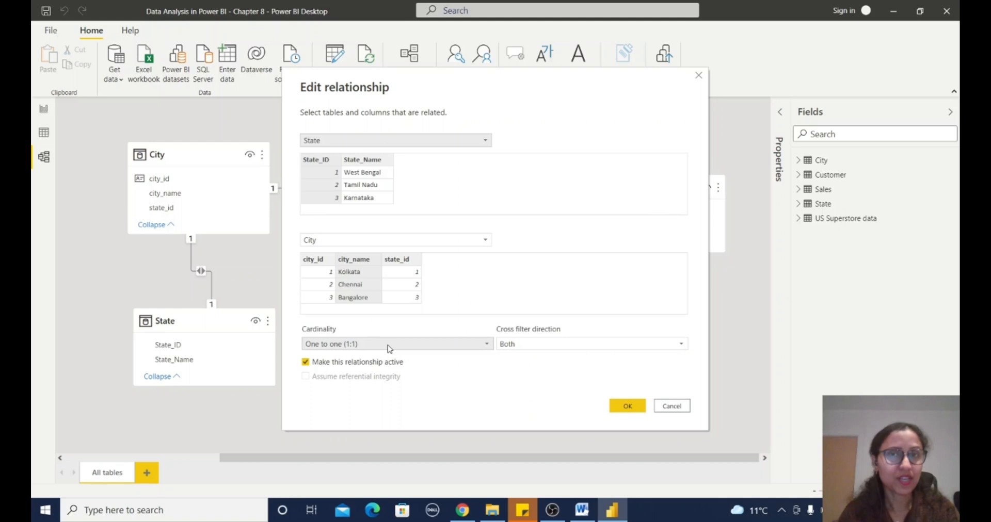
mouse_move(403, 347)
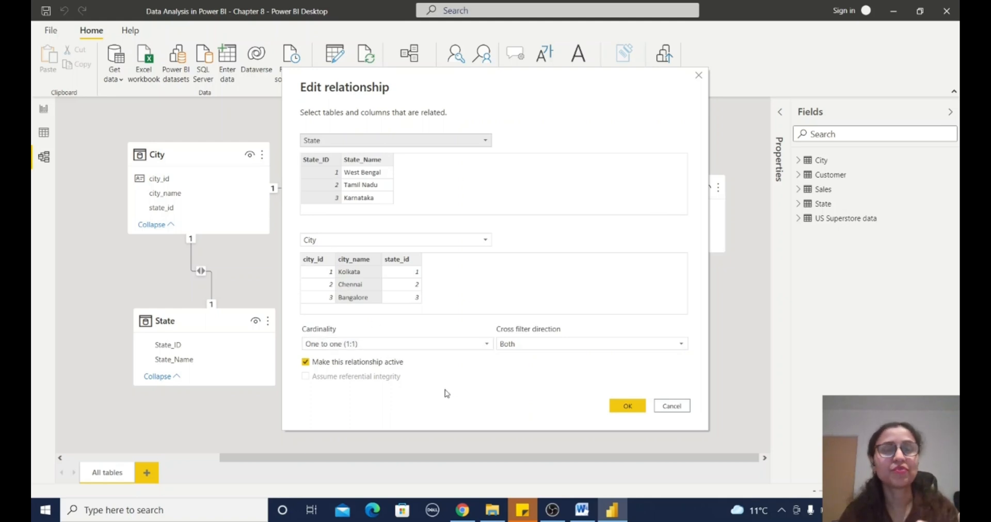
mouse_move(442, 392)
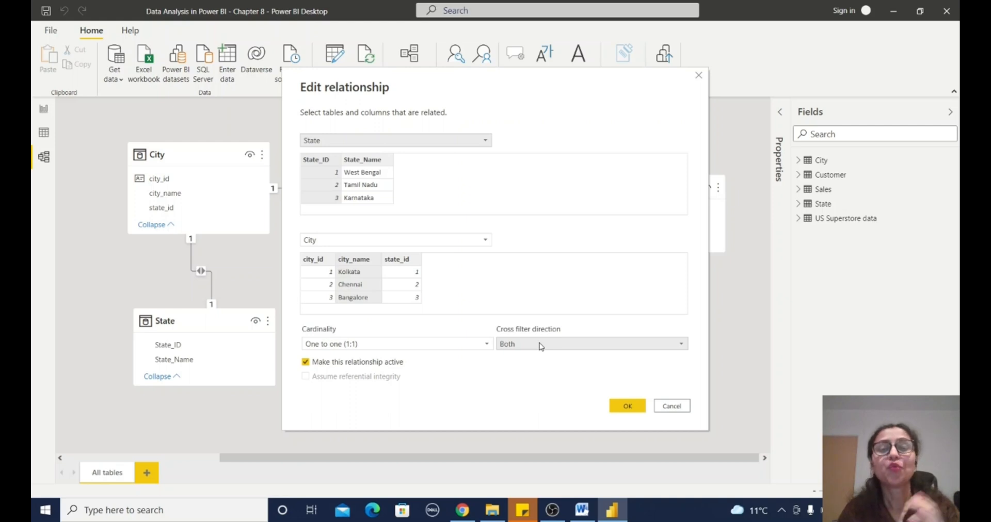
mouse_move(545, 355)
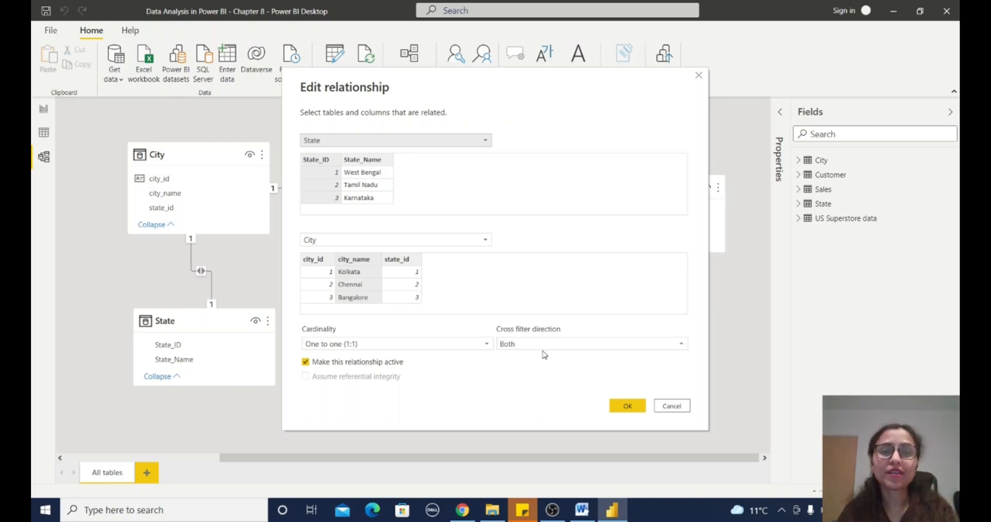